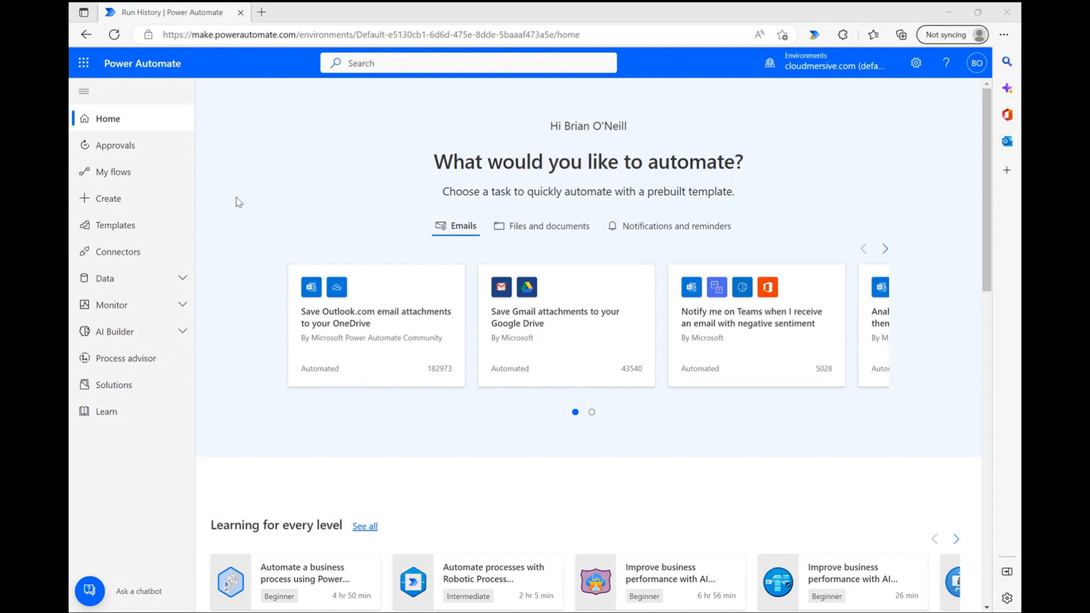
{"action": "mouse_move", "coordinate": [236, 209]}
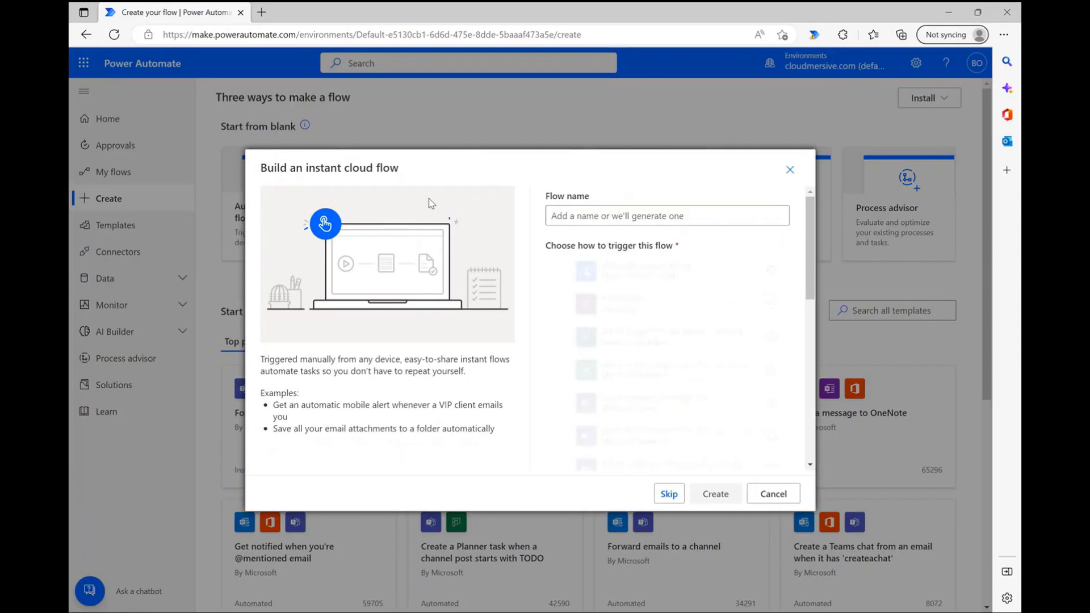
Step: Create the instant flow 'legacy doc to docx' with a manual trigger and open its editor
{"action": "type", "text": "legacy doc to docx"}
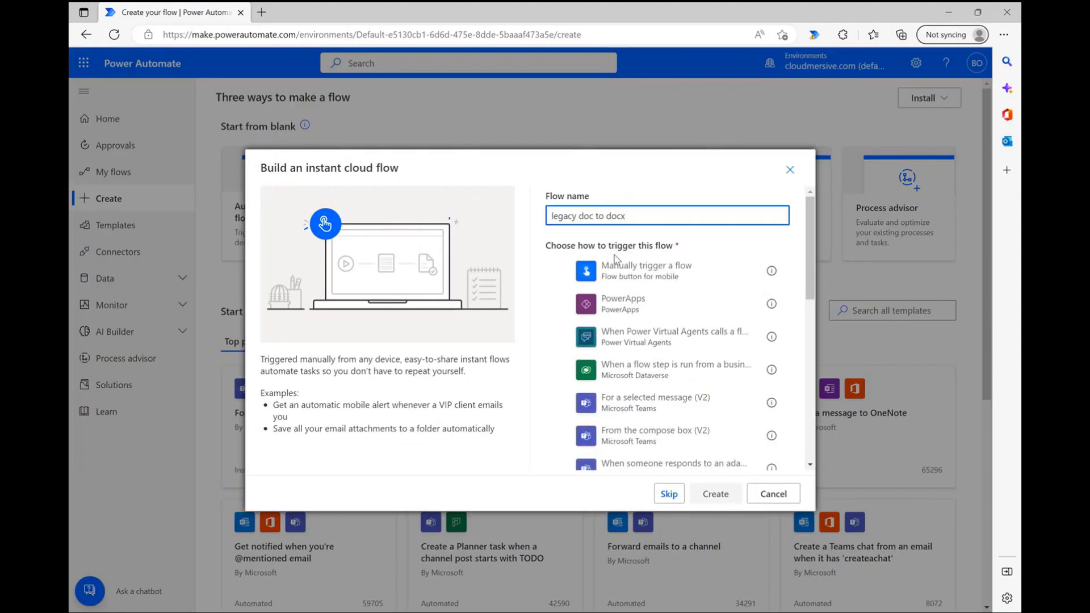
{"action": "left_click", "coordinate": [646, 270]}
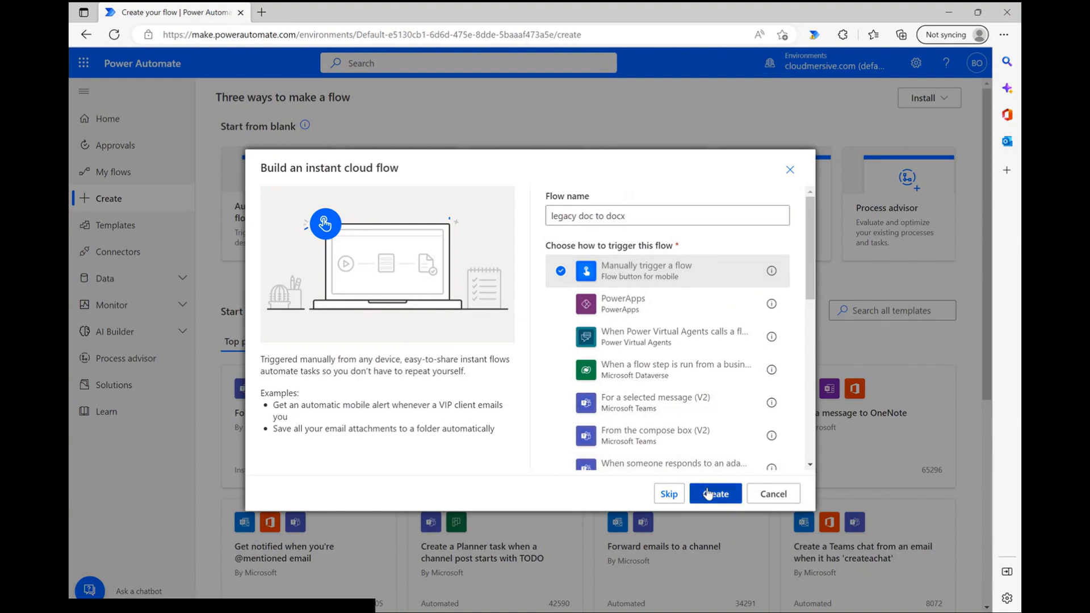
{"action": "left_click", "coordinate": [716, 493]}
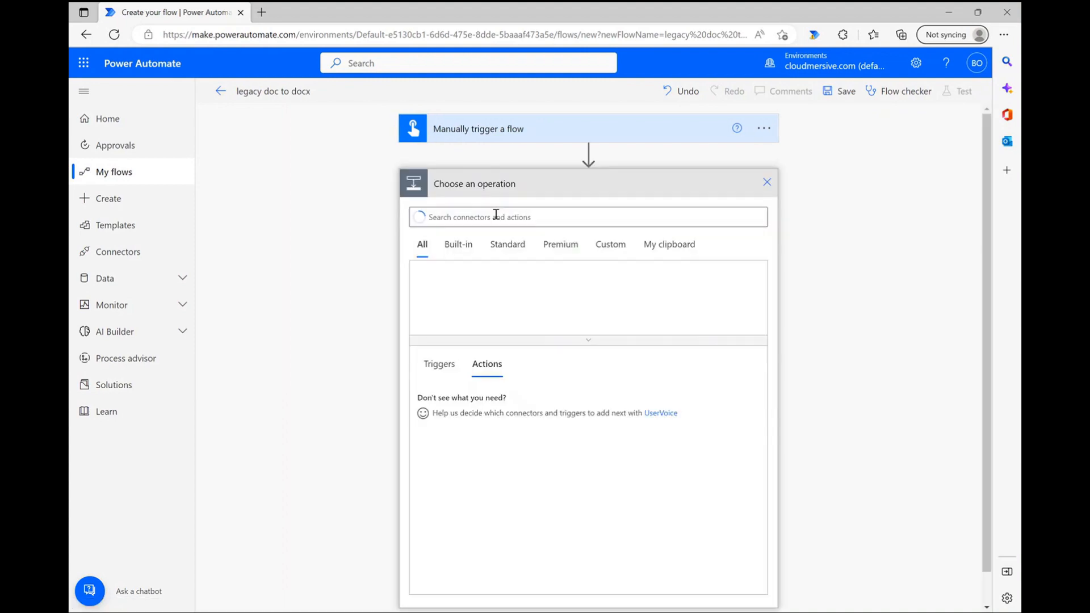
Step: Add a SharePoint Get file content action fetching Sample Doc.doc from the Content Team site
{"action": "type", "text": "get file content"}
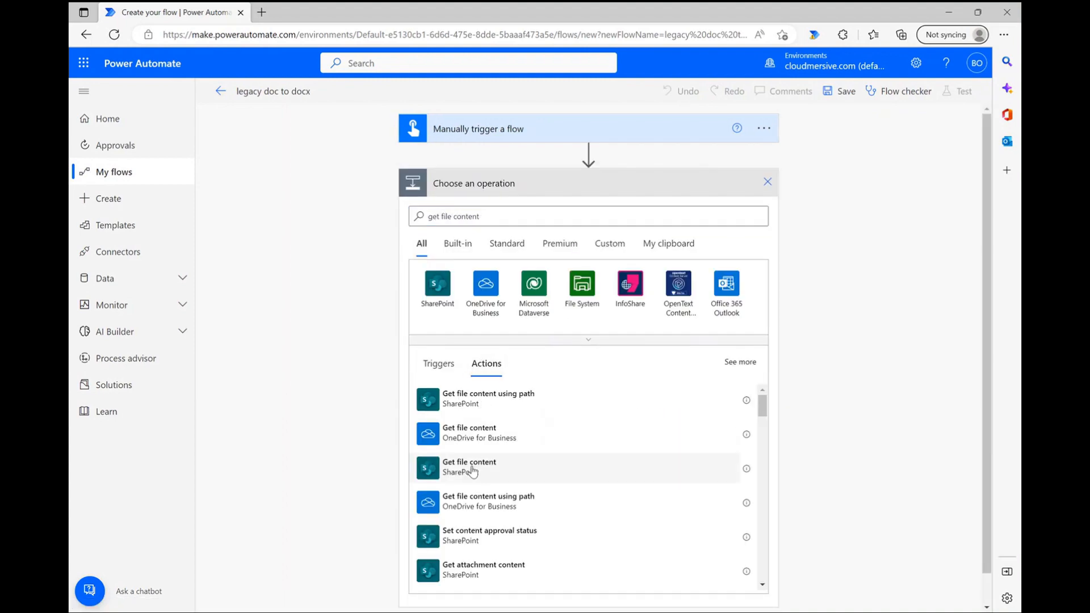
{"action": "left_click", "coordinate": [469, 468]}
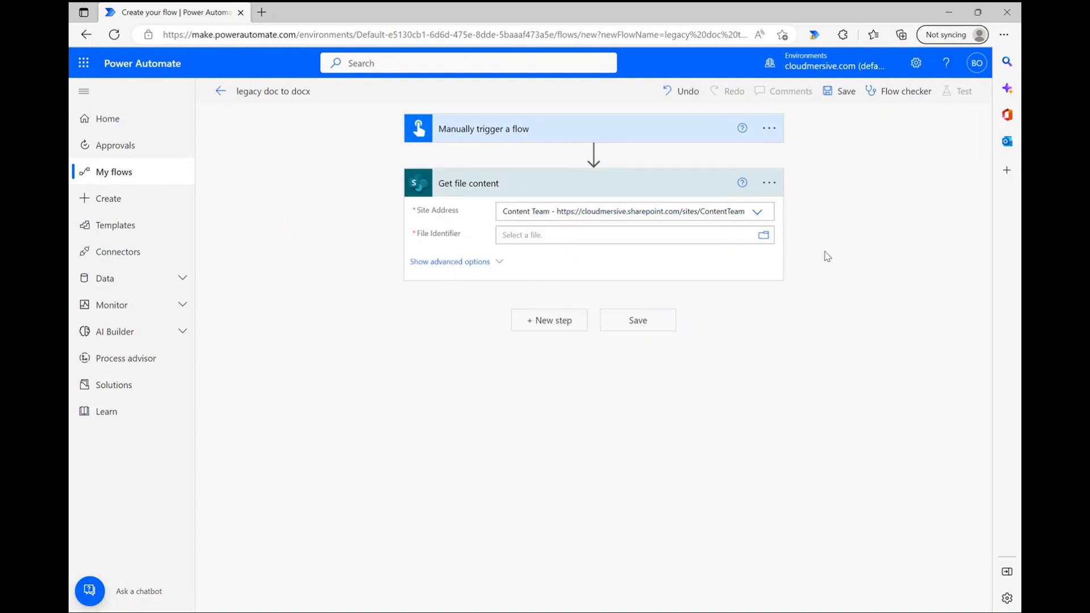
{"action": "left_click", "coordinate": [763, 236]}
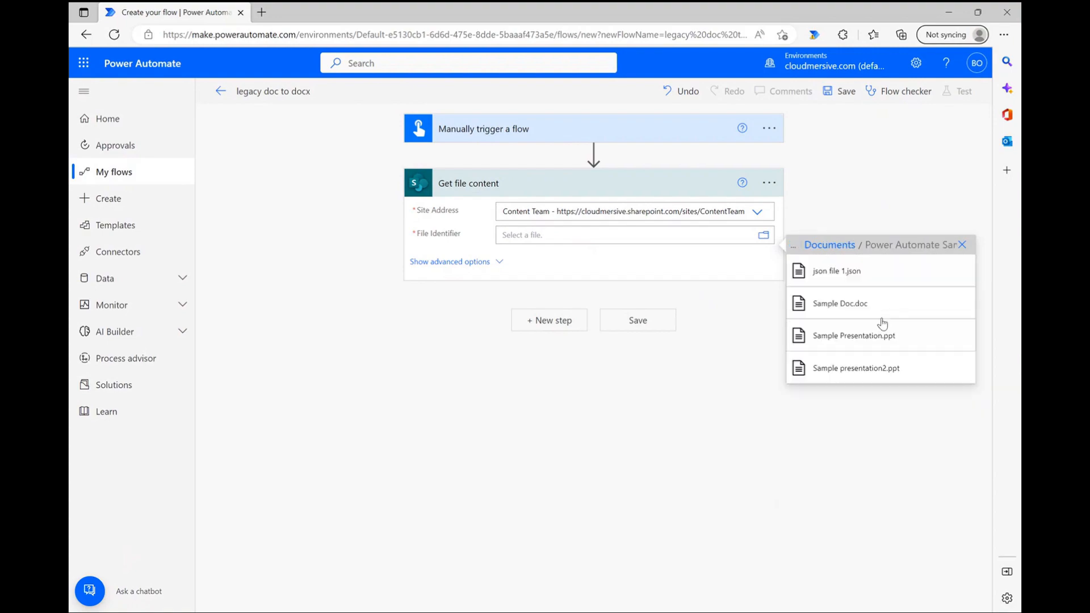
{"action": "left_click", "coordinate": [840, 303]}
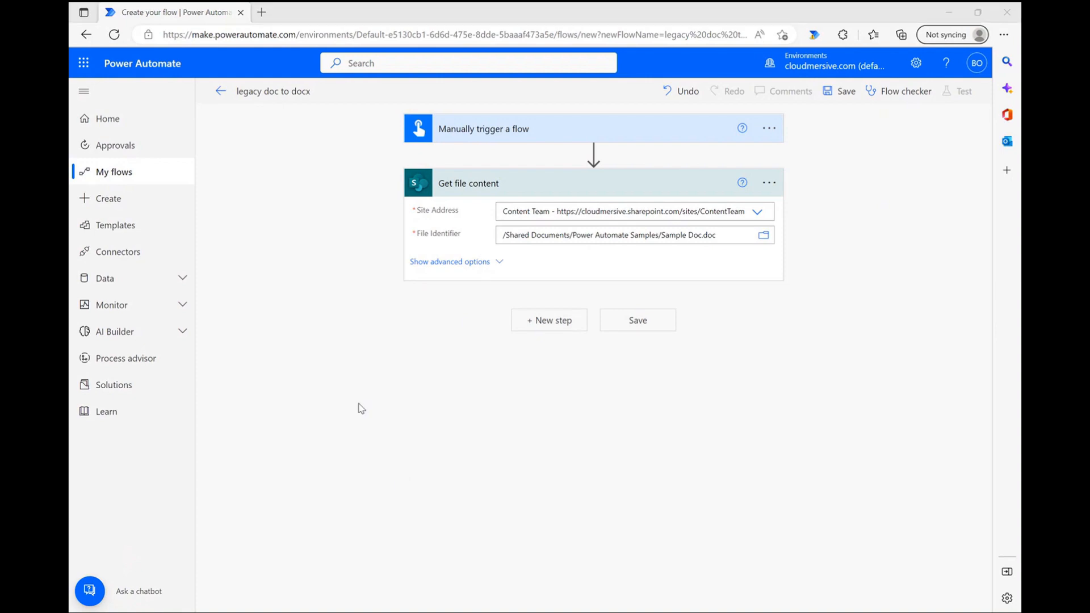
{"action": "mouse_move", "coordinate": [549, 320]}
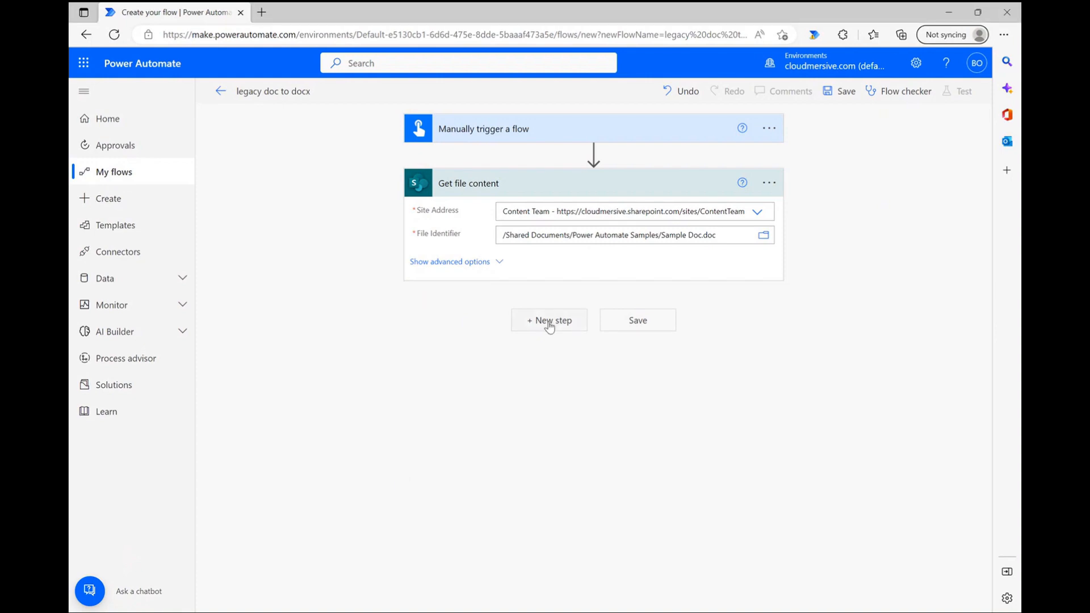
Step: Add a new step using the Cloudmersive Document Conversion connector
{"action": "left_click", "coordinate": [549, 320]}
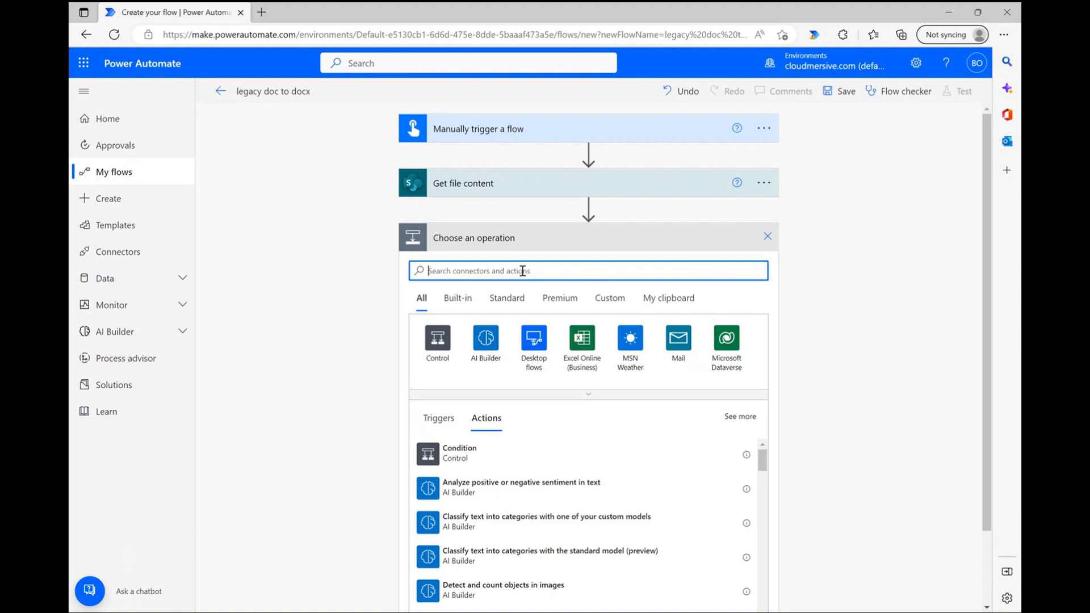
{"action": "type", "text": "cloudmersive"}
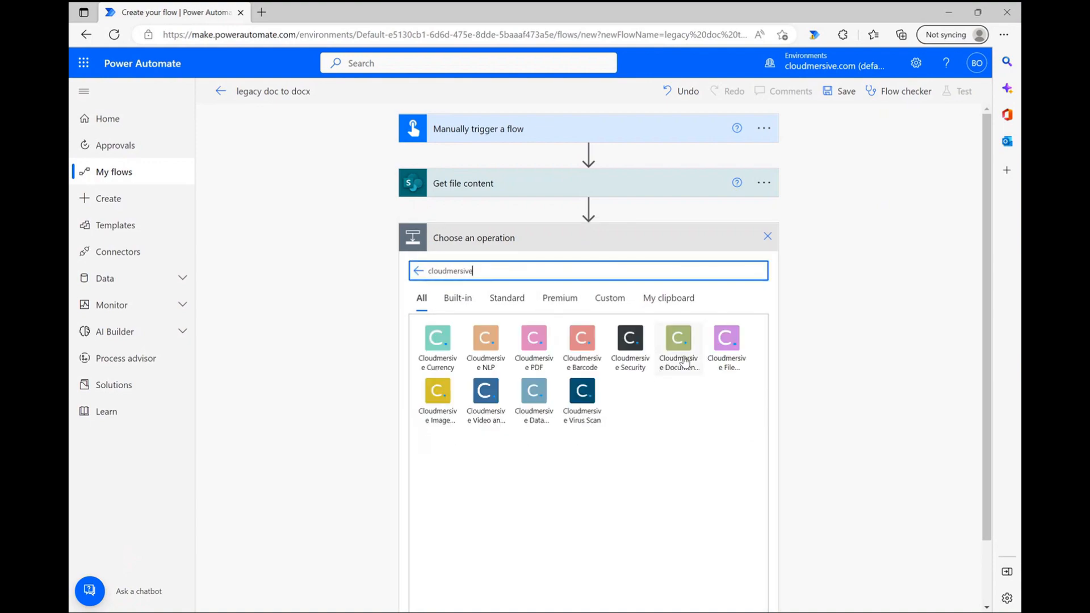
{"action": "left_click", "coordinate": [677, 339]}
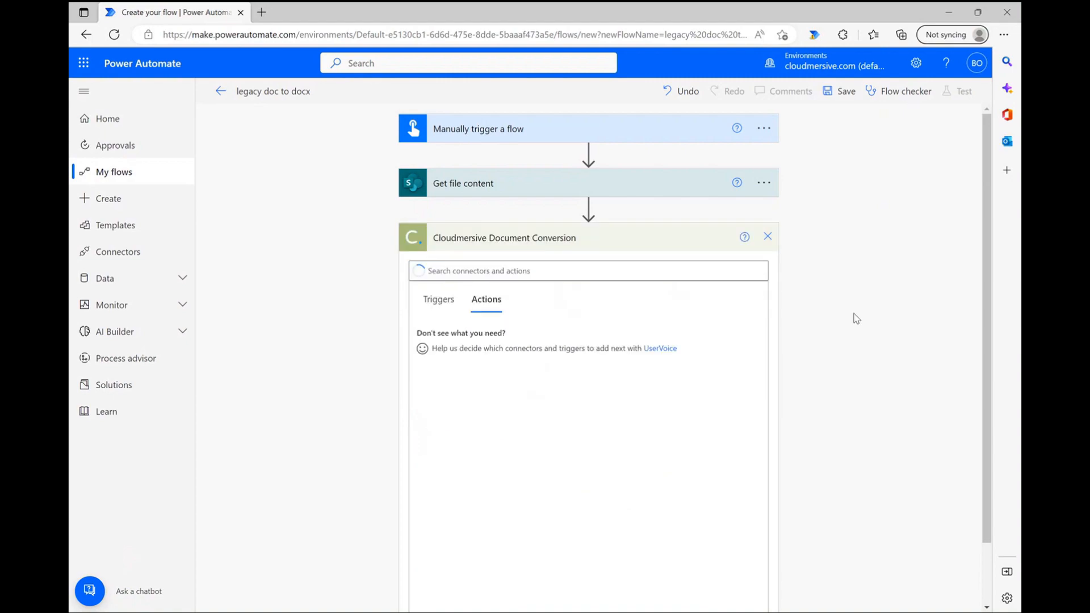
Step: Choose the Convert Word DOC (97-03) Document to DOCX action from the connector
{"action": "left_click", "coordinate": [588, 270]}
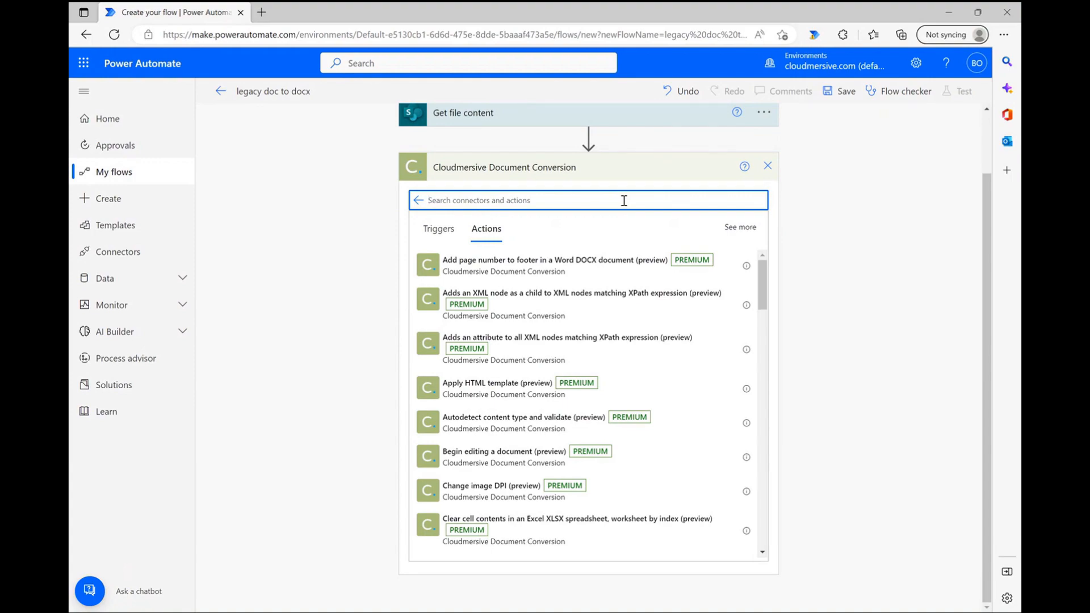
{"action": "type", "text": "doc"}
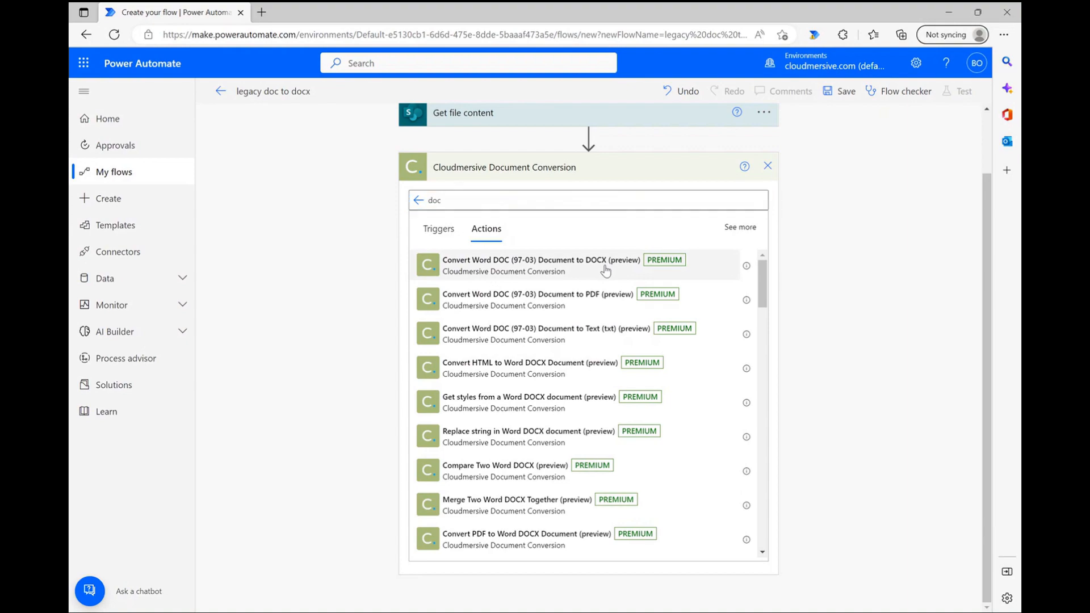
{"action": "left_click", "coordinate": [538, 266]}
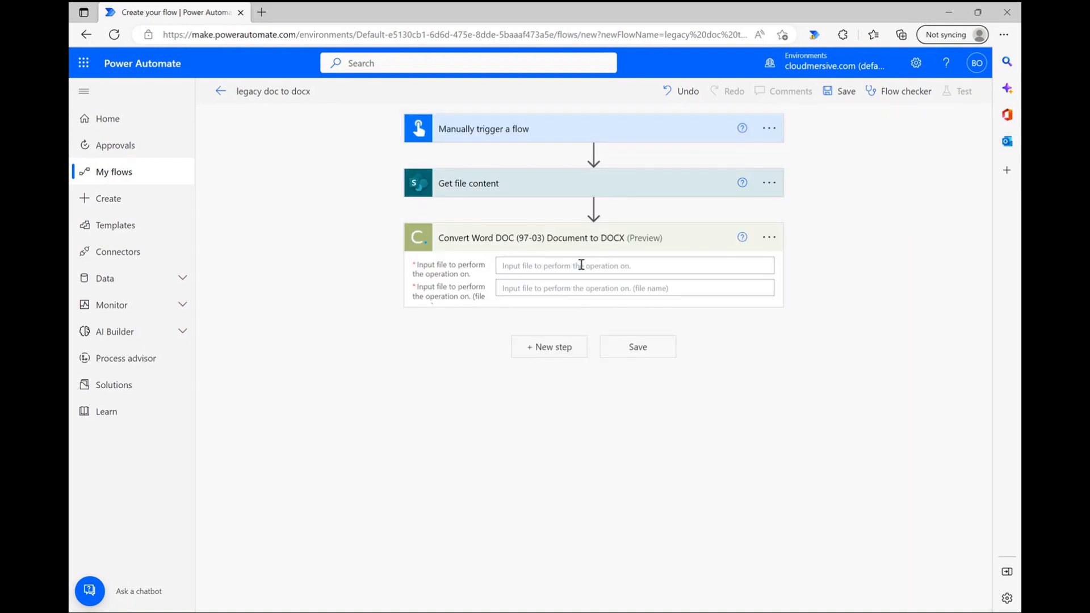
{"action": "mouse_move", "coordinate": [897, 301]}
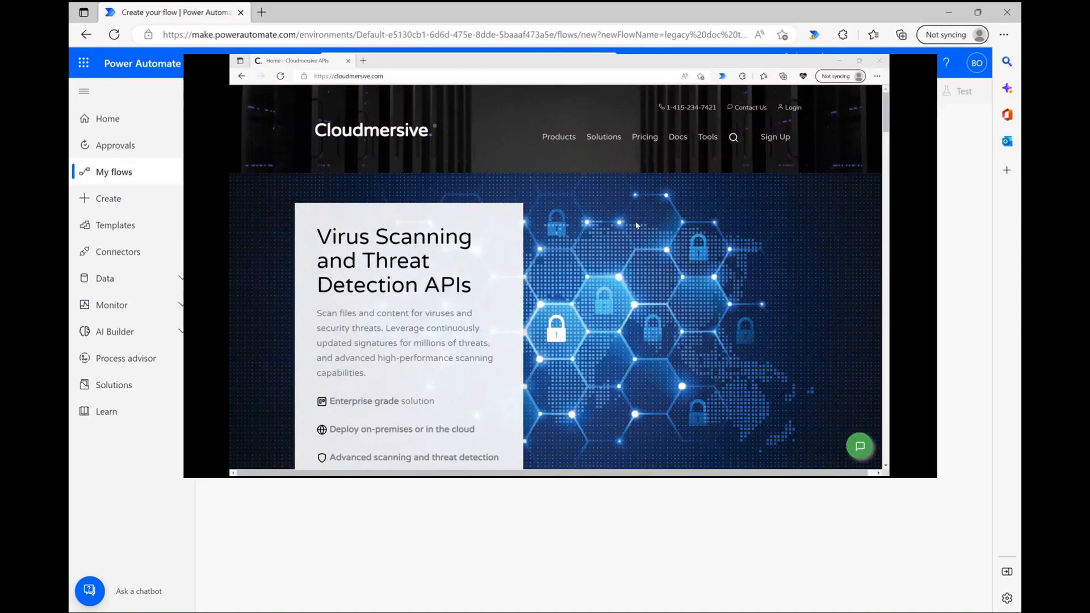
{"action": "mouse_move", "coordinate": [774, 136]}
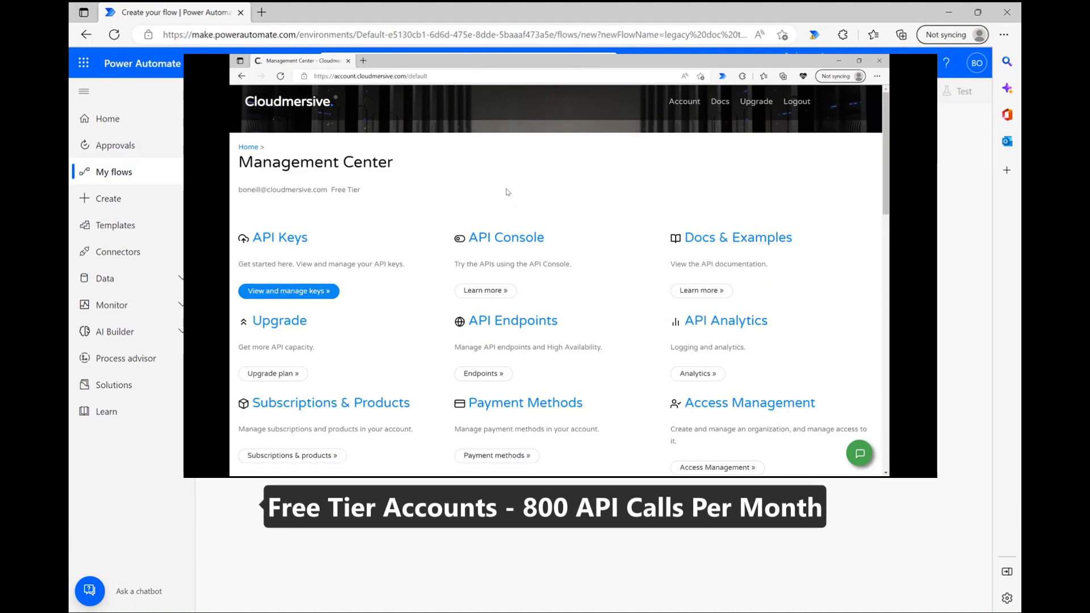
{"action": "mouse_move", "coordinate": [352, 193]}
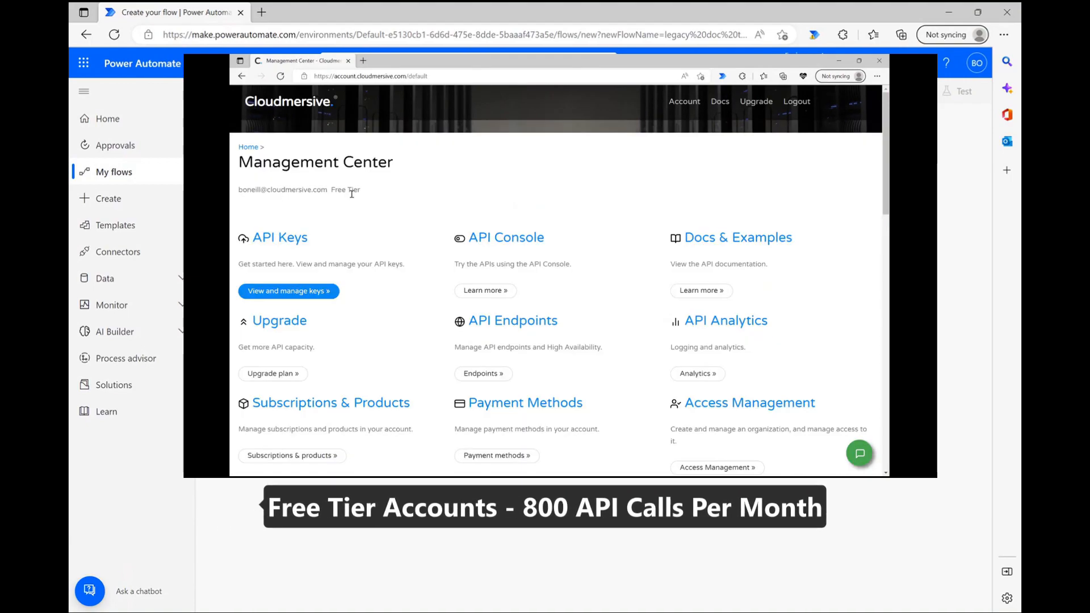
{"action": "mouse_move", "coordinate": [575, 202]}
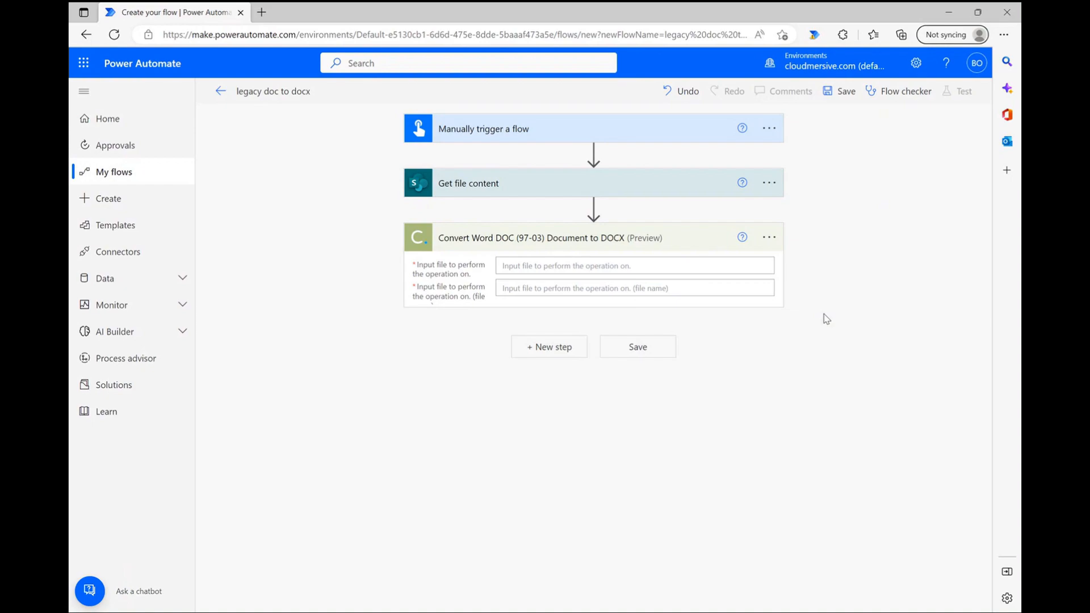
{"action": "mouse_move", "coordinate": [813, 307]}
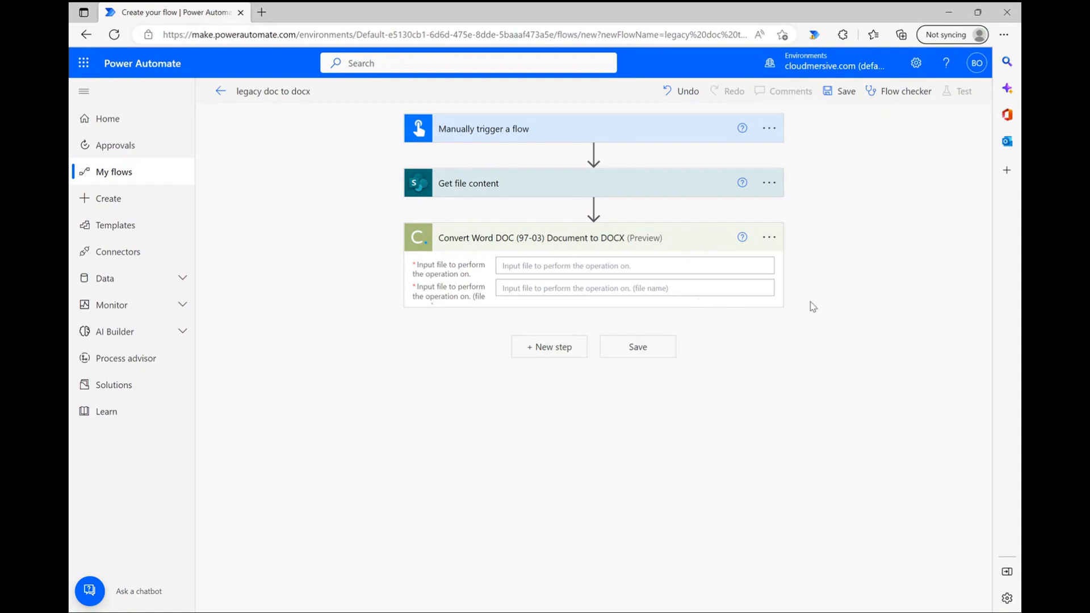
Step: Feed the conversion step File Content and the Sample Doc.doc path, then add a following step
{"action": "left_click", "coordinate": [632, 266]}
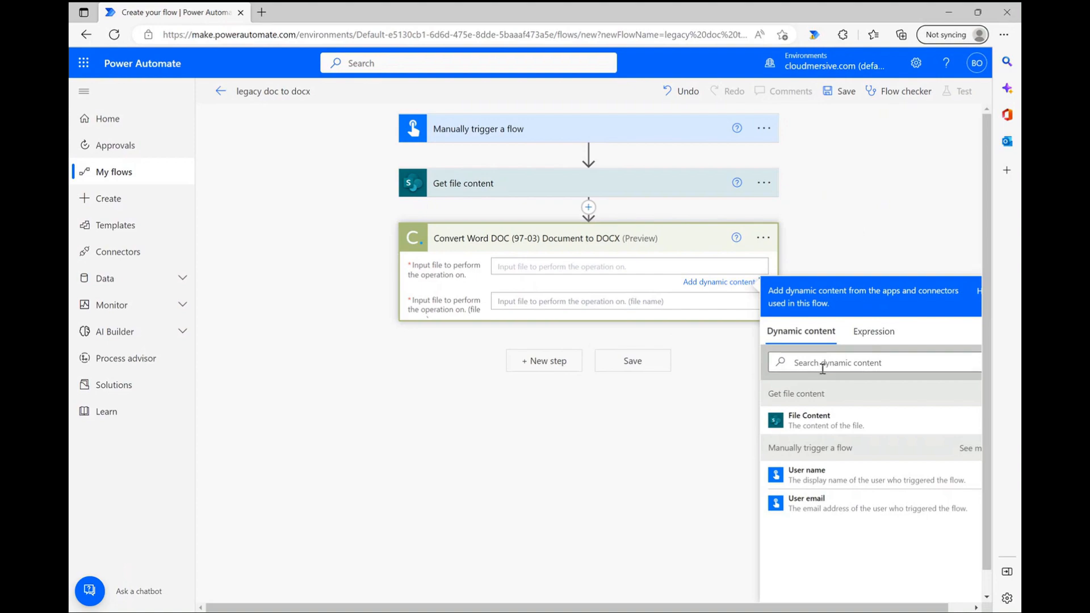
{"action": "mouse_move", "coordinate": [833, 262]}
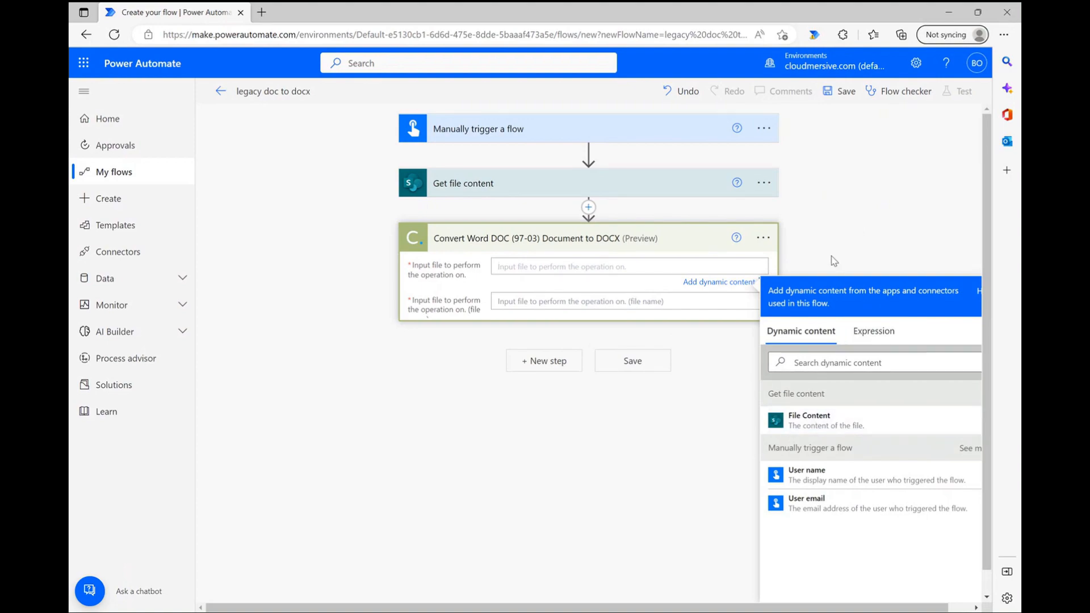
{"action": "left_click", "coordinate": [831, 420]}
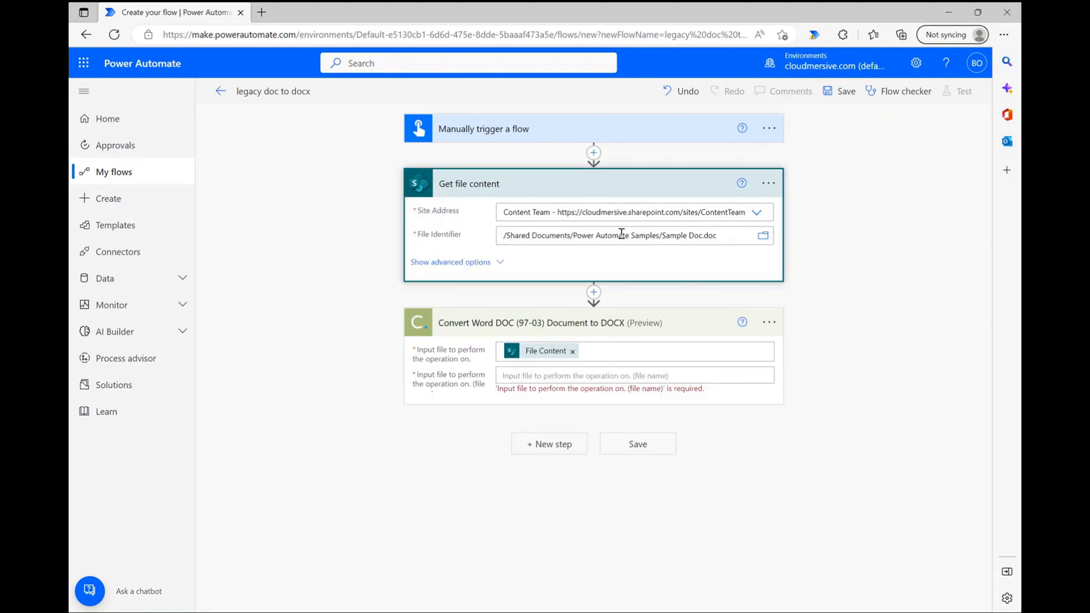
{"action": "left_click", "coordinate": [621, 235]}
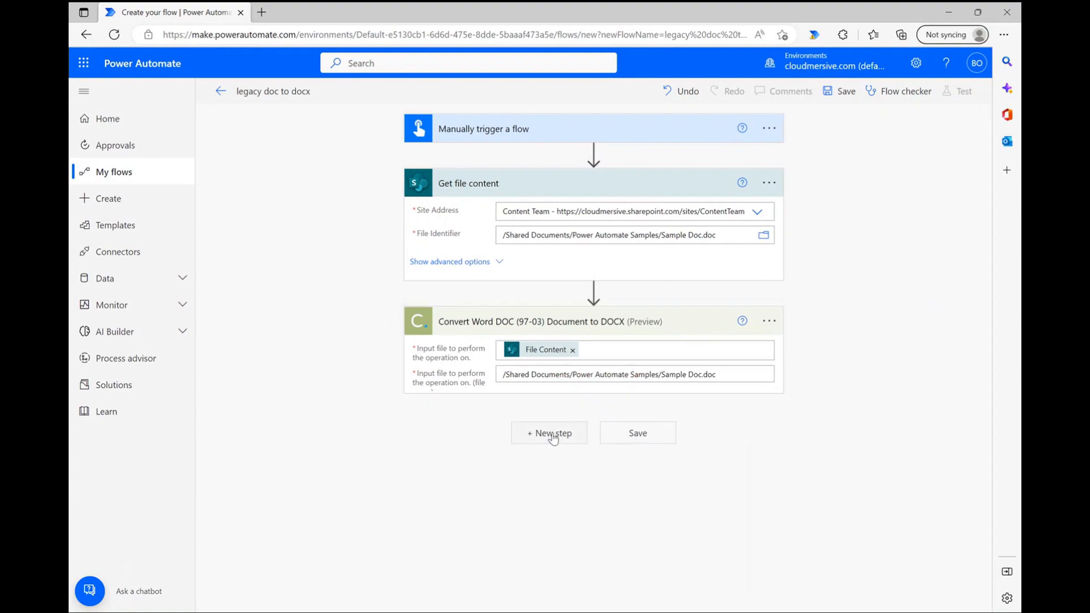
{"action": "left_click", "coordinate": [550, 432]}
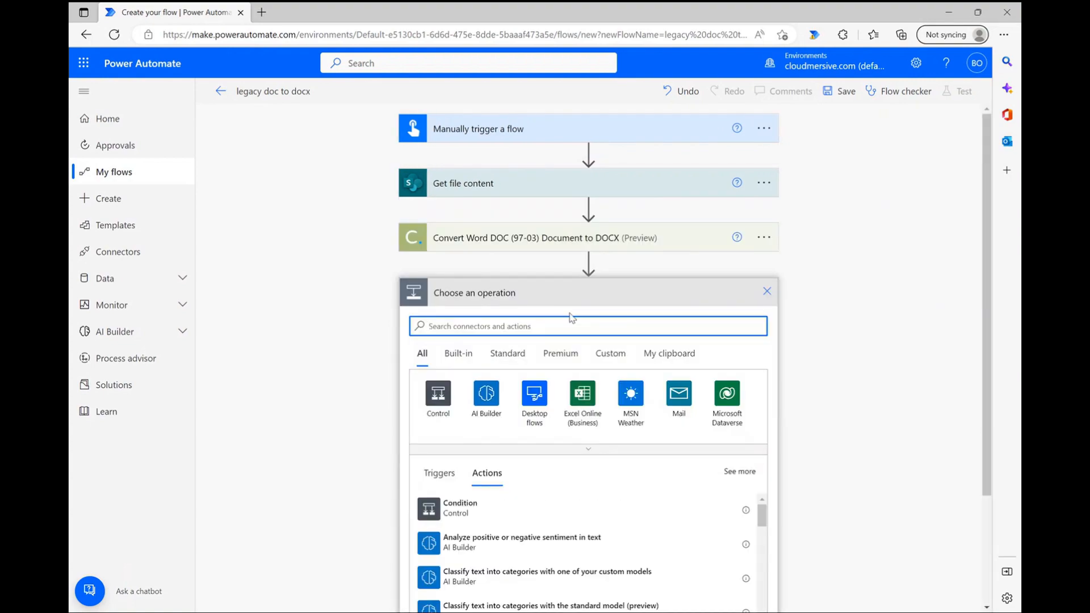
Step: Add a SharePoint Create file step saving OutputContent as converted sample doc.docx in Power Automate Samples 2
{"action": "type", "text": "create file"}
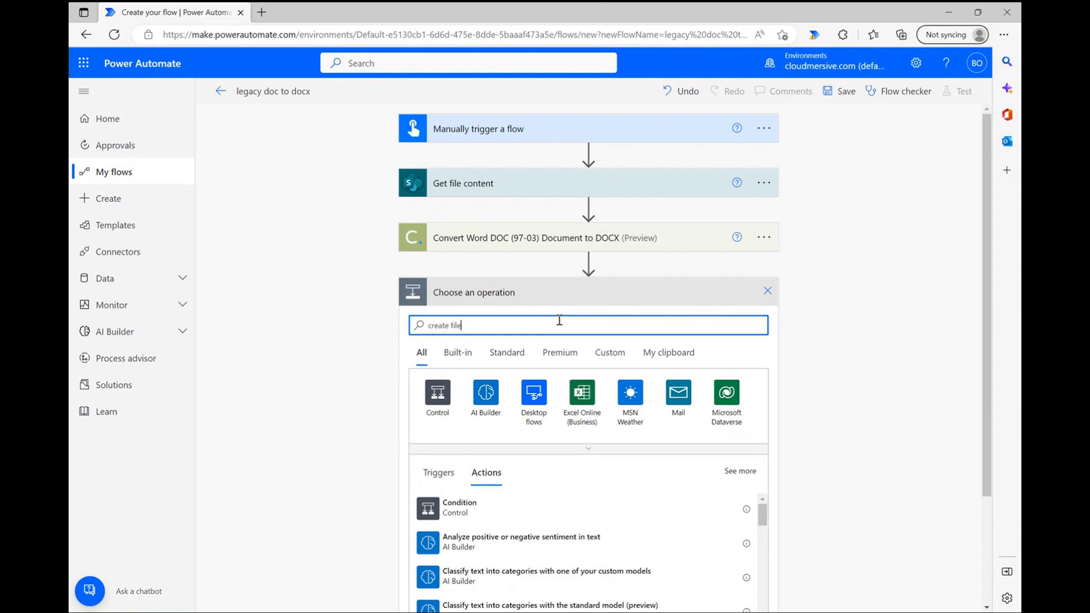
{"action": "type", "text": "create file"}
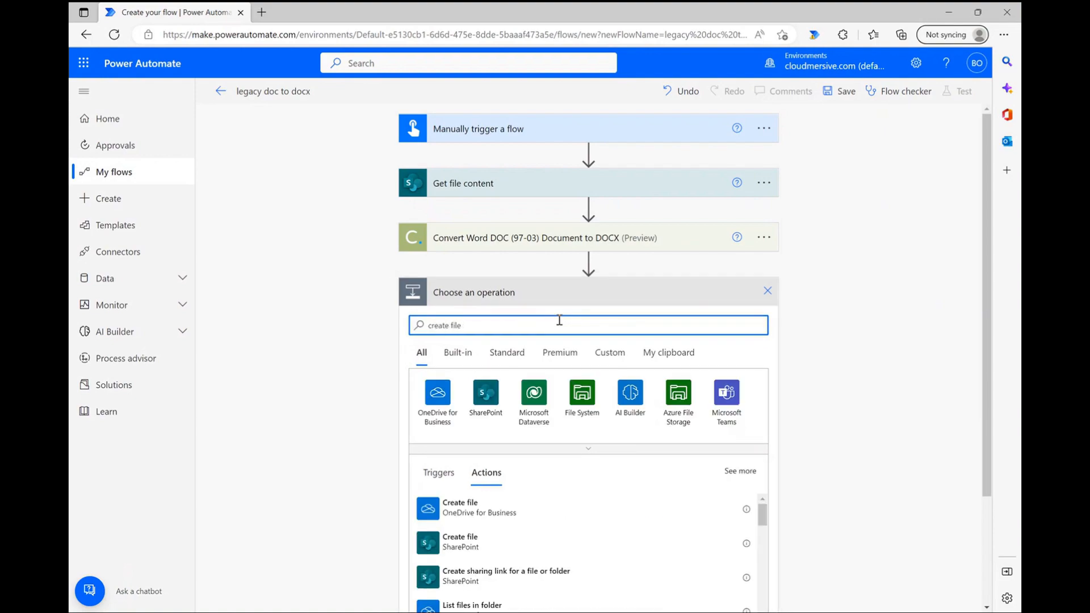
{"action": "left_click", "coordinate": [460, 543]}
{"action": "type", "text": "converted sample doc"}
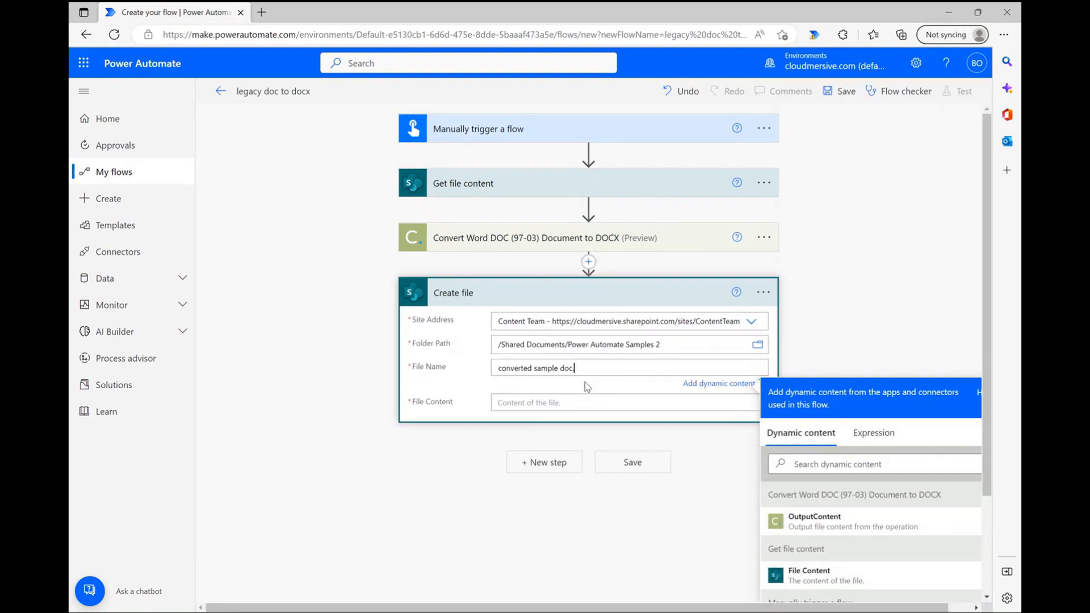
{"action": "left_click", "coordinate": [814, 521]}
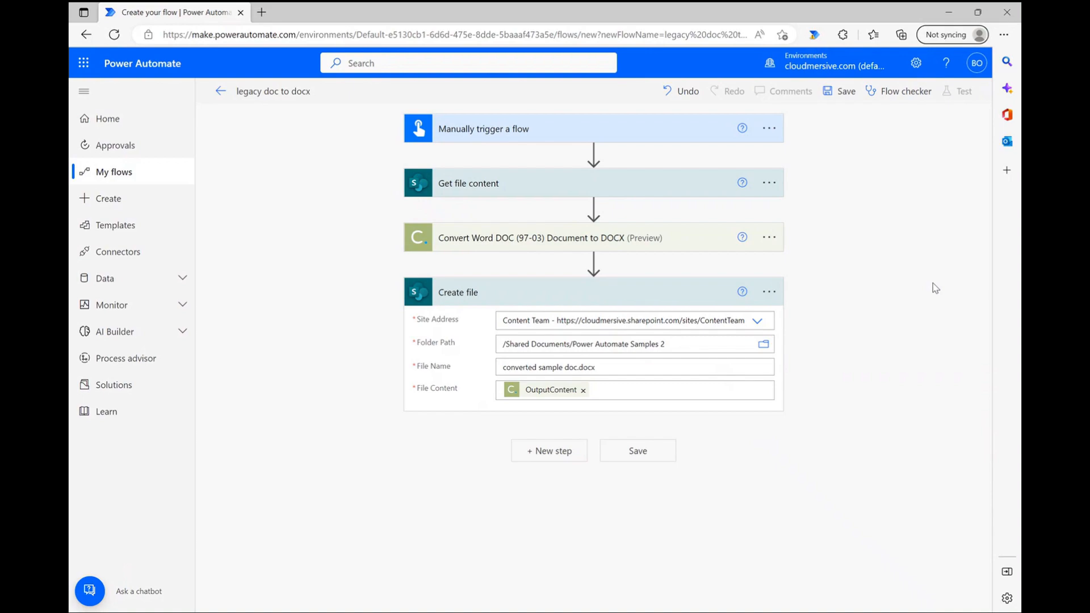
{"action": "mouse_move", "coordinate": [615, 467]}
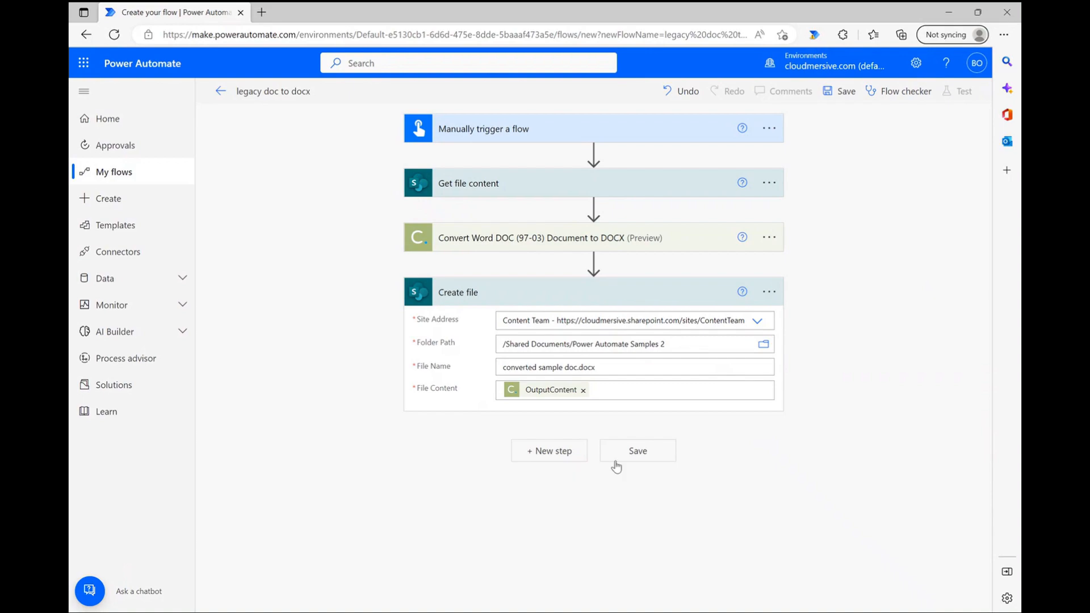
Step: Save the flow and run a manual test until the run is confirmed
{"action": "left_click", "coordinate": [637, 451]}
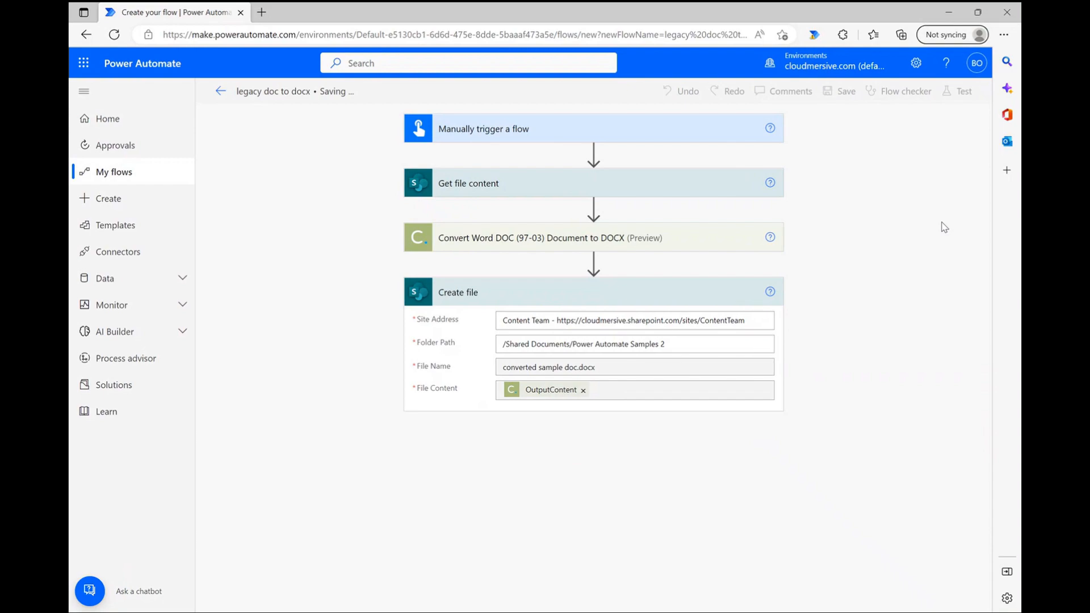
{"action": "left_click", "coordinate": [963, 91]}
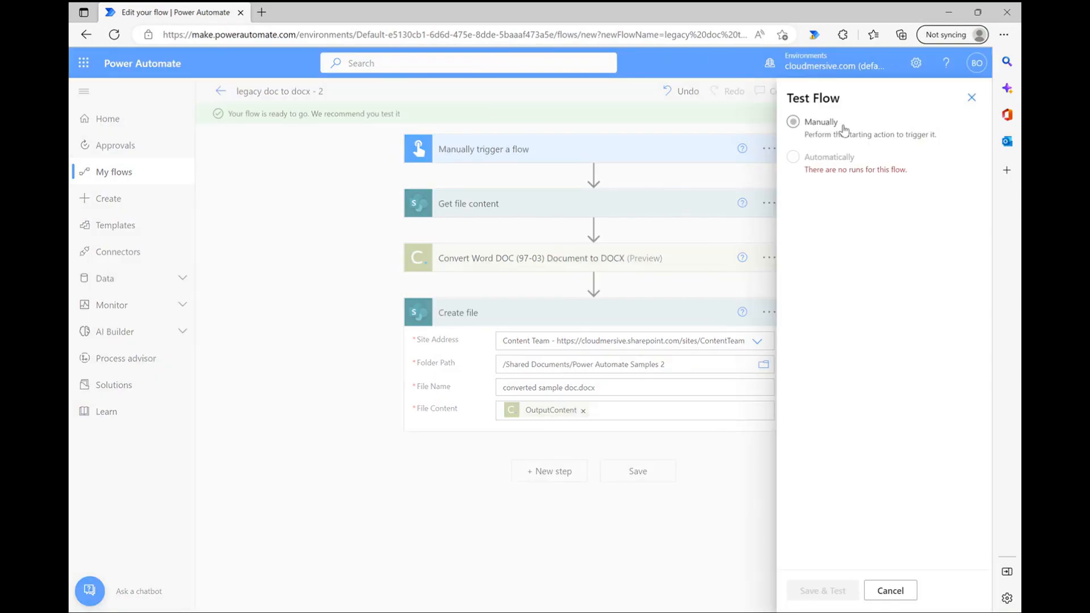
{"action": "left_click", "coordinate": [822, 590]}
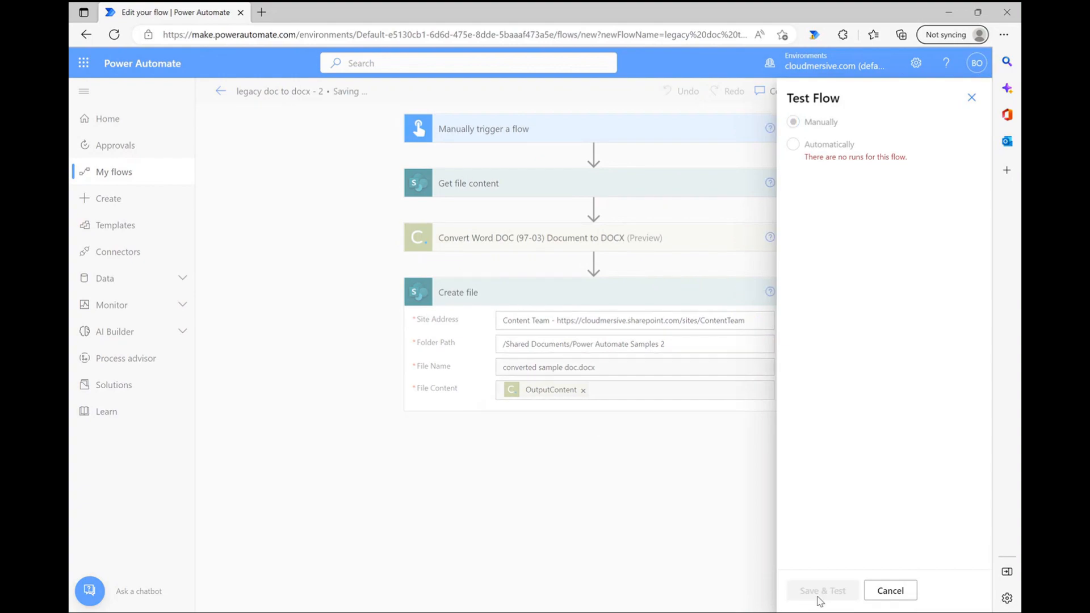
{"action": "left_click", "coordinate": [822, 590]}
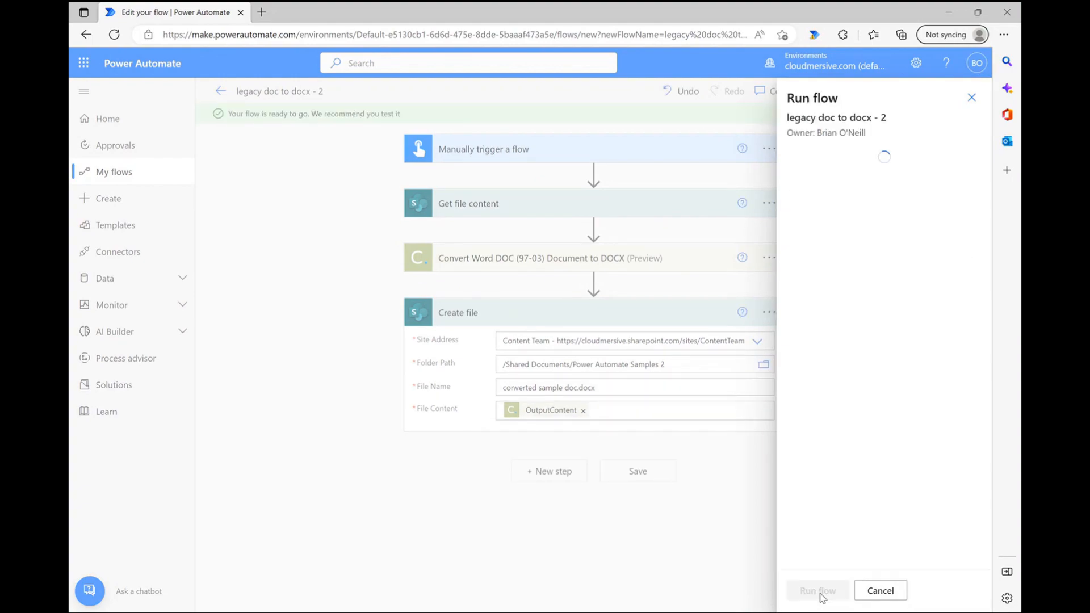
{"action": "left_click", "coordinate": [817, 591]}
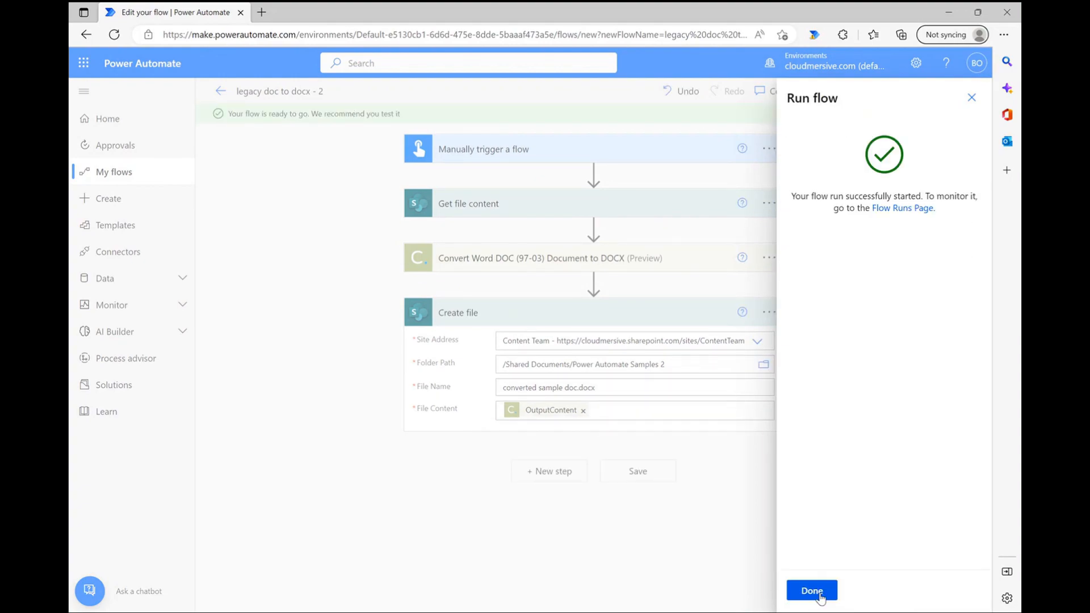
{"action": "left_click", "coordinate": [810, 591]}
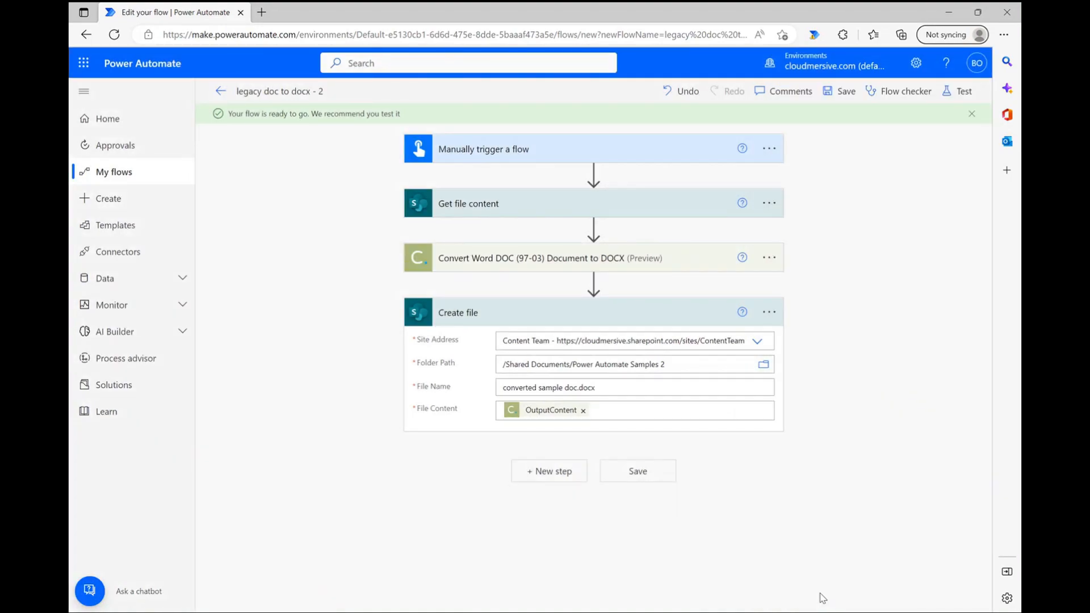
Step: Check the run result and open converted sample doc in Word
{"action": "left_click", "coordinate": [963, 91]}
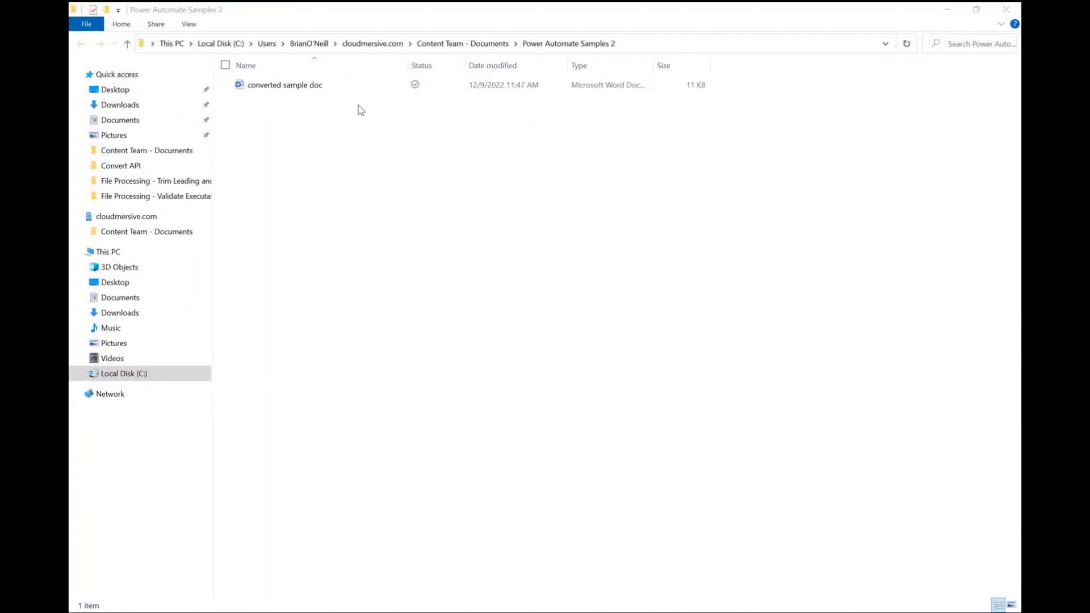
{"action": "double_click", "coordinate": [283, 84]}
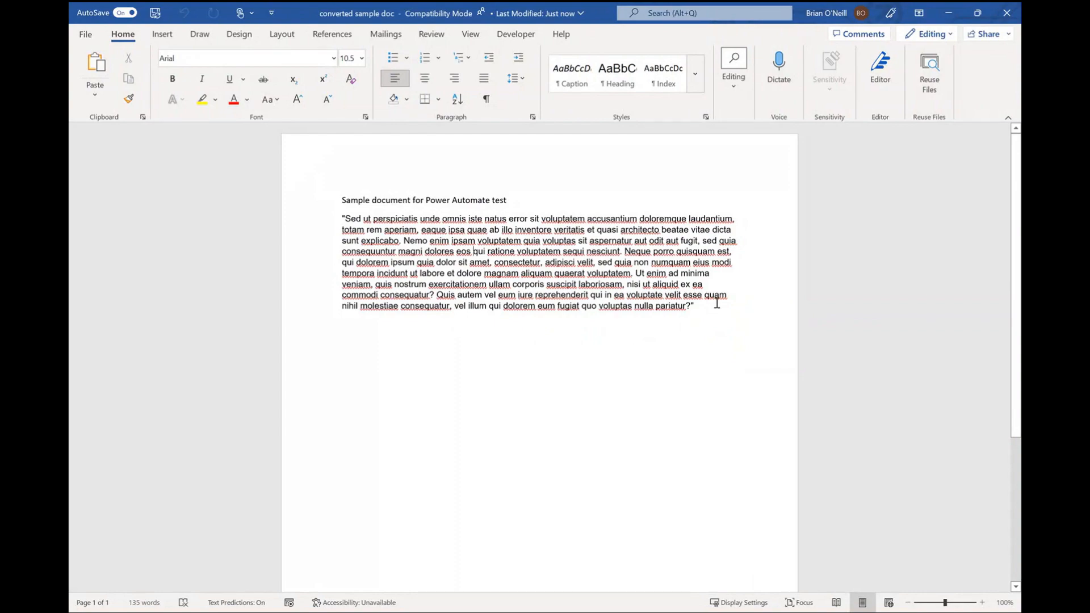